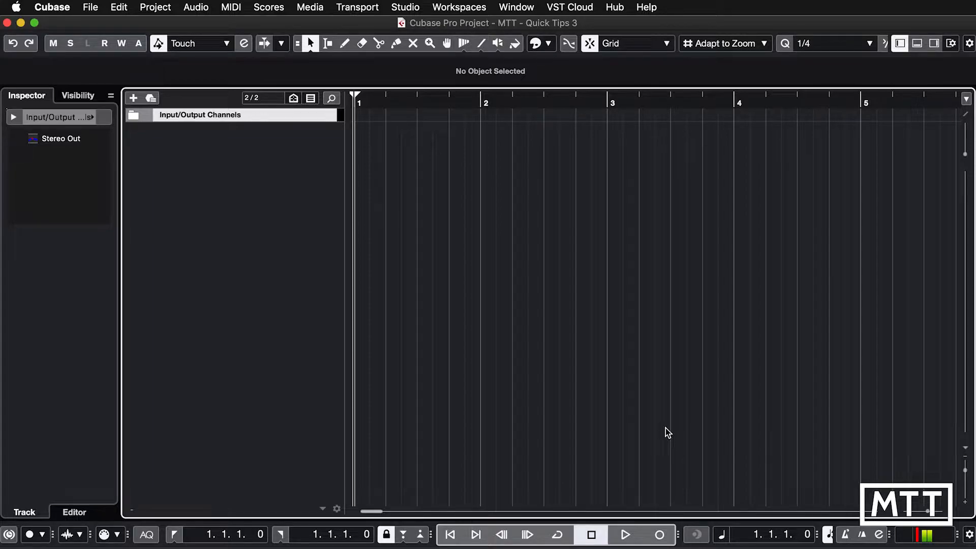
{"action": "mouse_move", "coordinate": [244, 151]}
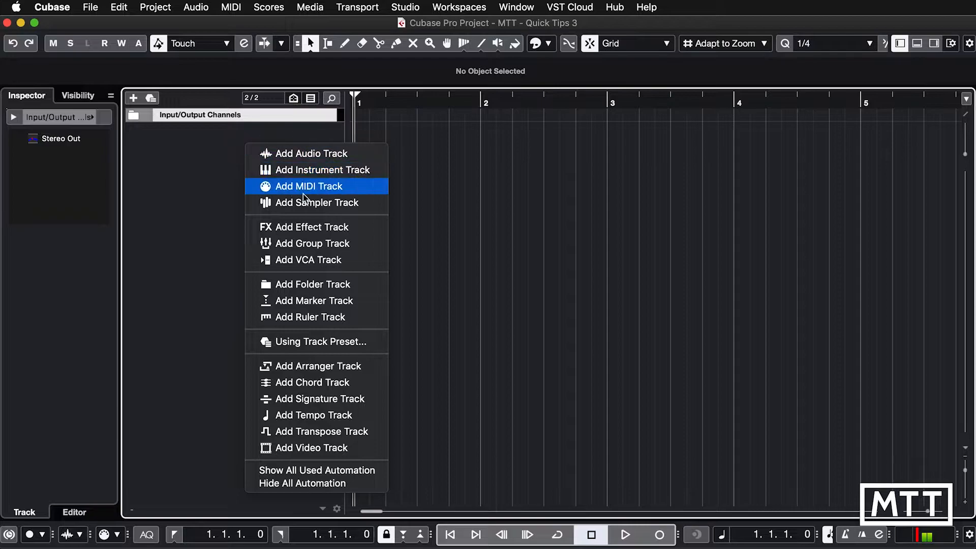
Start adding an instrument track and reveal the full instrument plug-in list.
{"action": "left_click", "coordinate": [323, 170]}
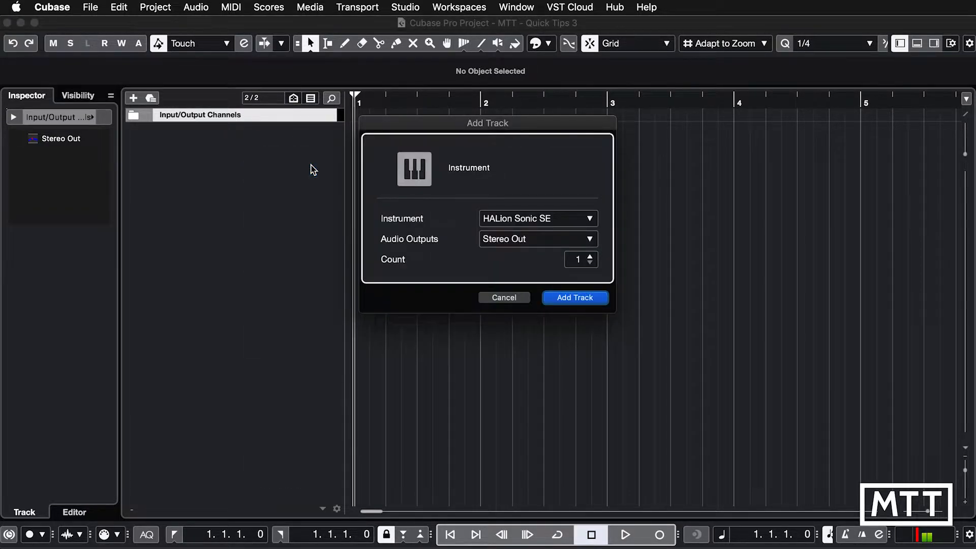
{"action": "left_click", "coordinate": [588, 219]}
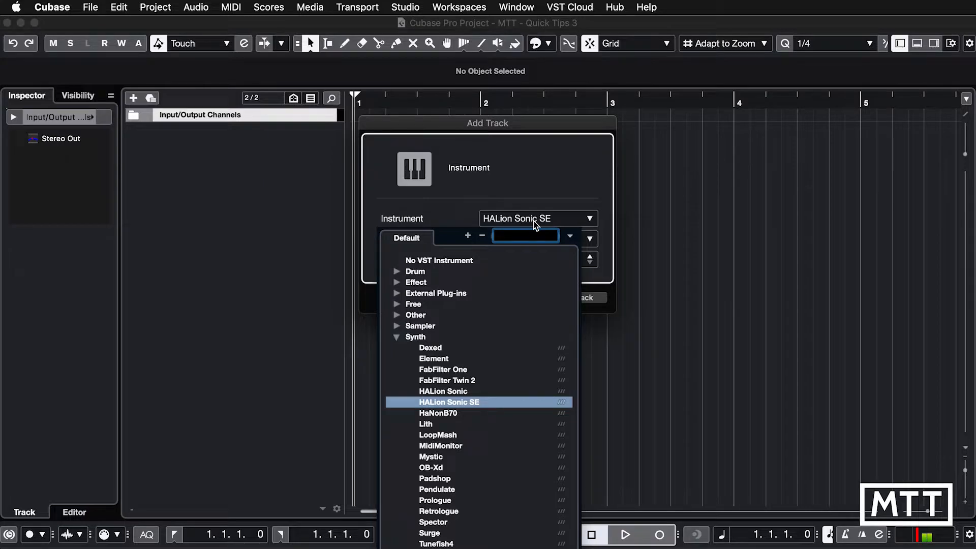
Search 'gr', create the Groove Agent 01 instrument track, and close its panel.
{"action": "type", "text": "gro"}
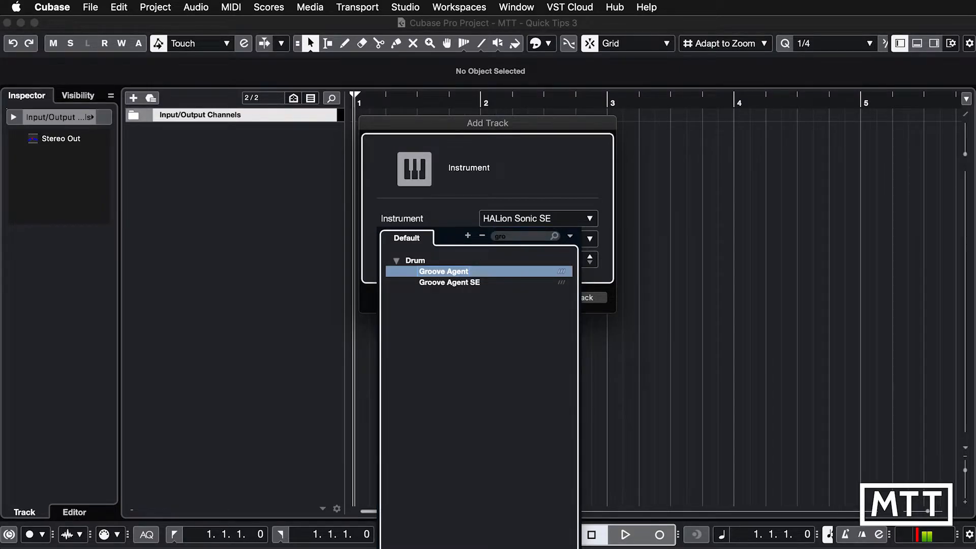
{"action": "left_click", "coordinate": [448, 281]}
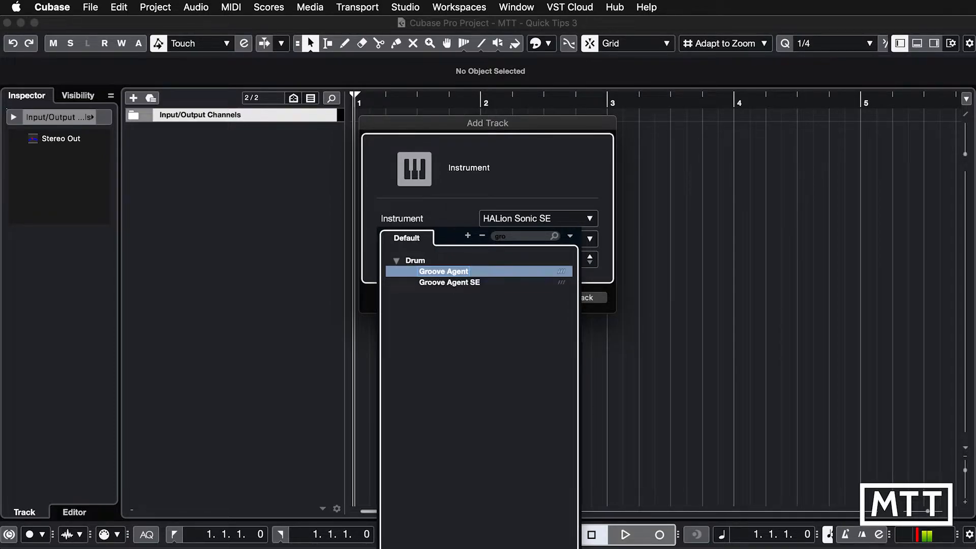
{"action": "left_click", "coordinate": [443, 271]}
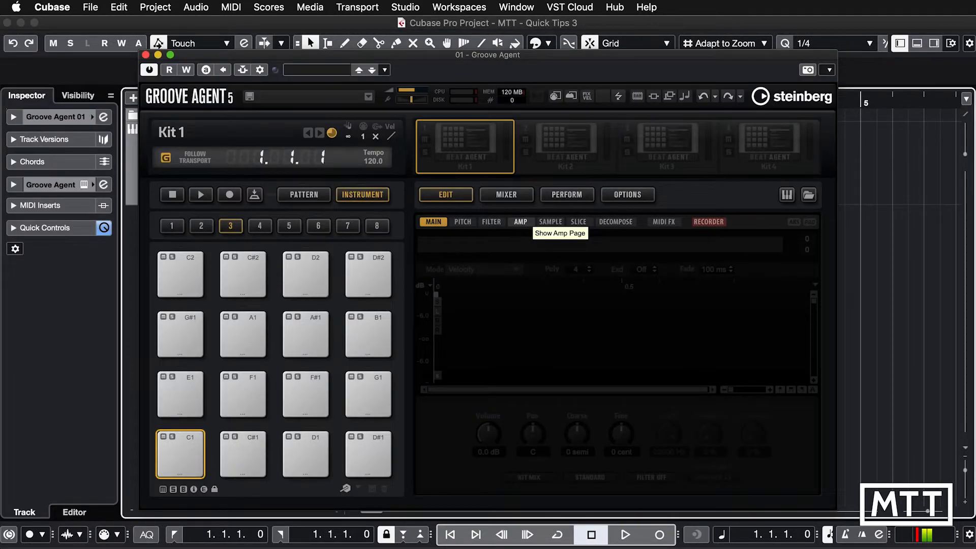
{"action": "left_click", "coordinate": [147, 55]}
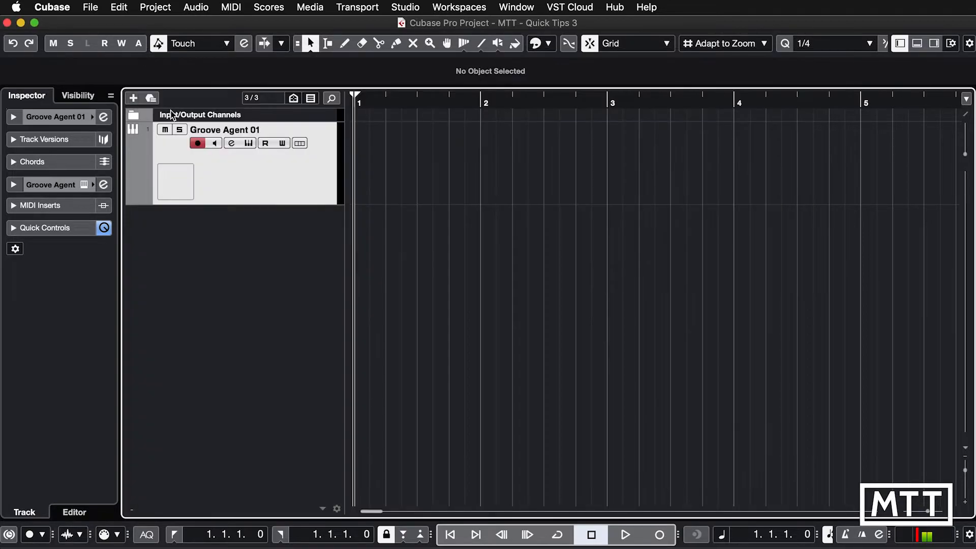
Search 'comp' in Audio Inserts and load Tube Compressor onto Groove Agent 01.
{"action": "left_click", "coordinate": [13, 184]}
{"action": "type", "text": "comp"}
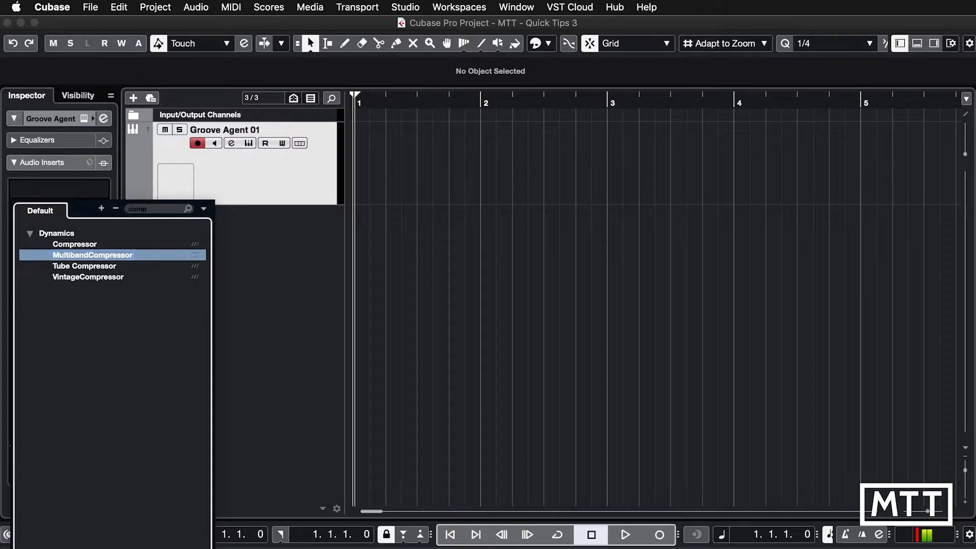
{"action": "left_click", "coordinate": [85, 266]}
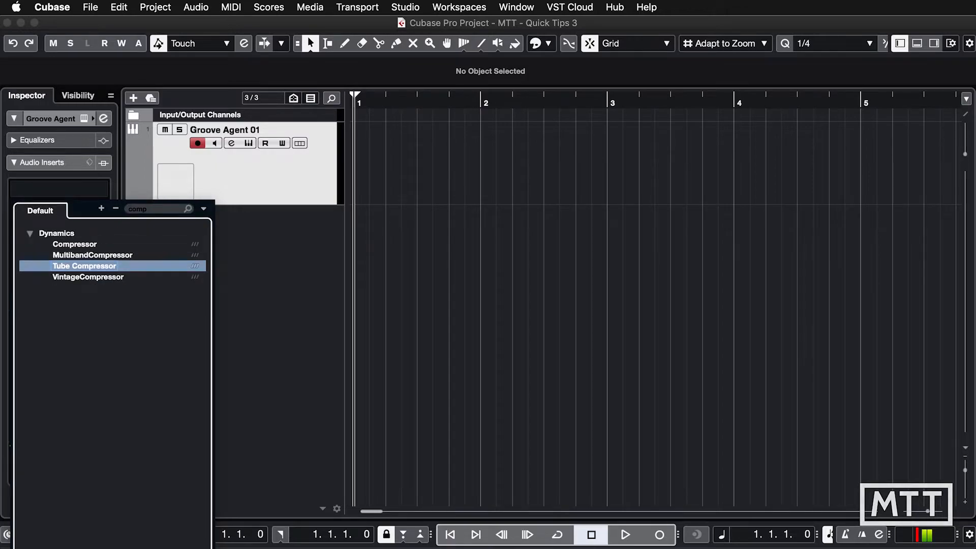
{"action": "double_click", "coordinate": [84, 265]}
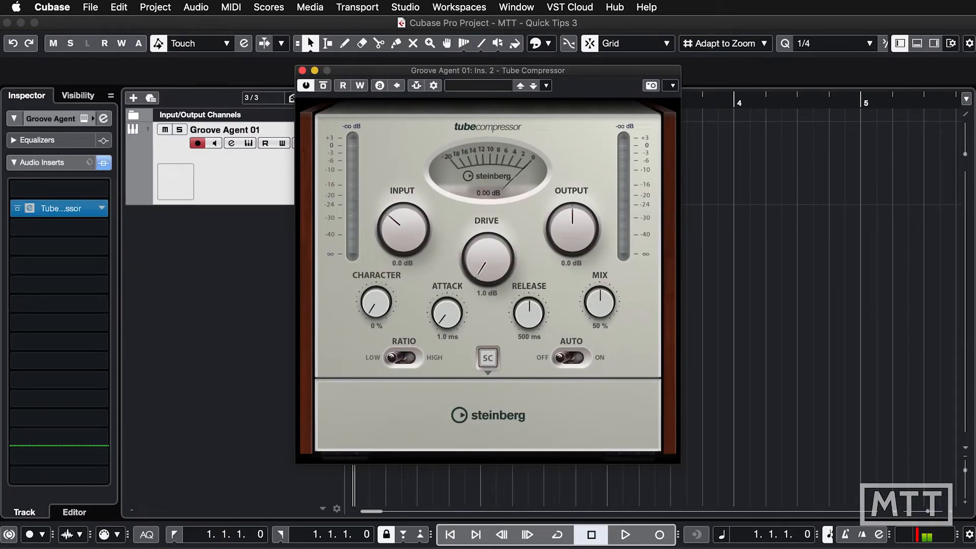